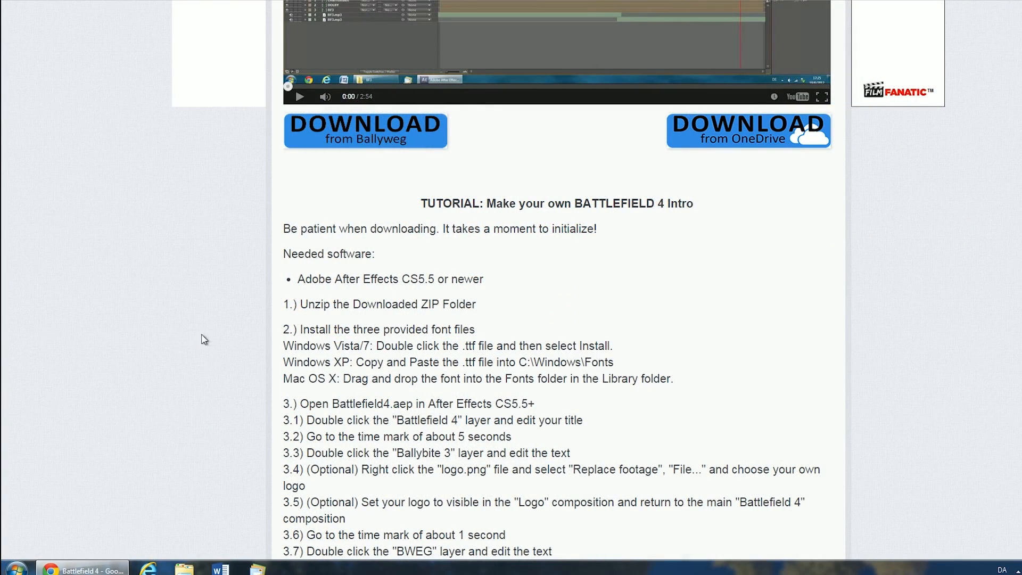
Step: Download the Battlefield 4 intro template using the 'DOWNLOAD from Ballyweg' button
left_click(365, 131)
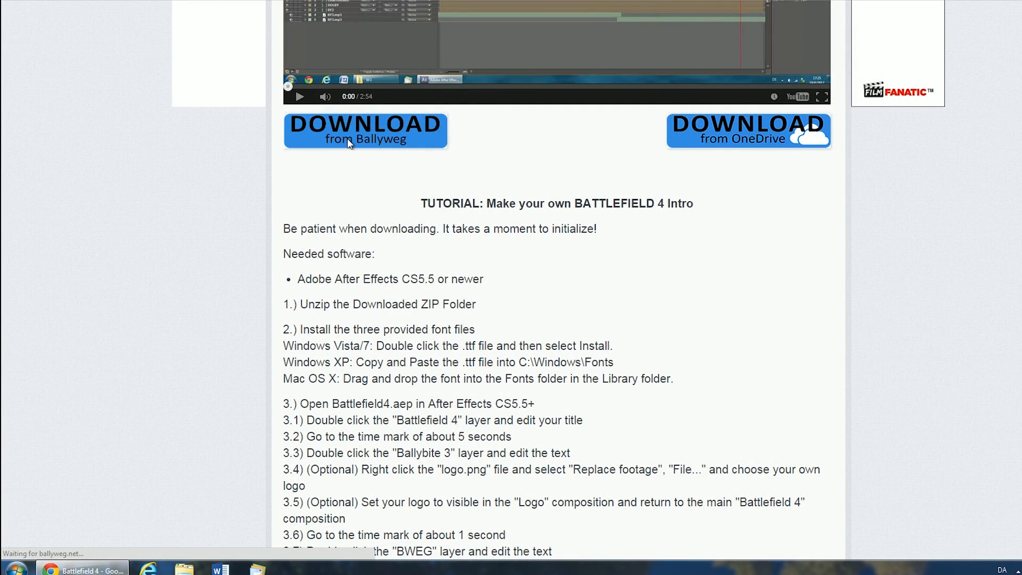
left_click(365, 130)
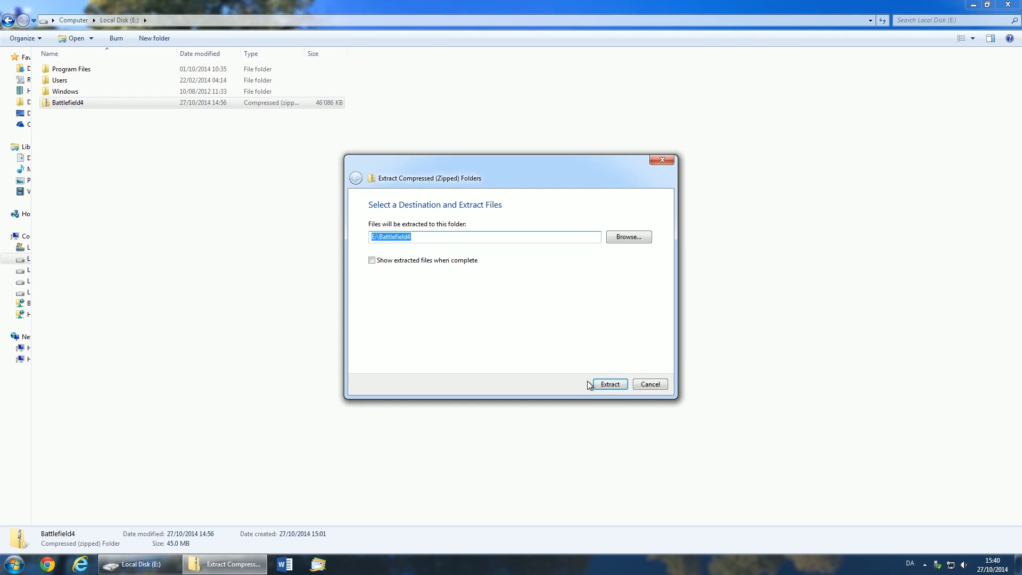
Step: Extract the archive to E:\Battlefield4 and open big_noodle_titling.ttf for installation
left_click(609, 384)
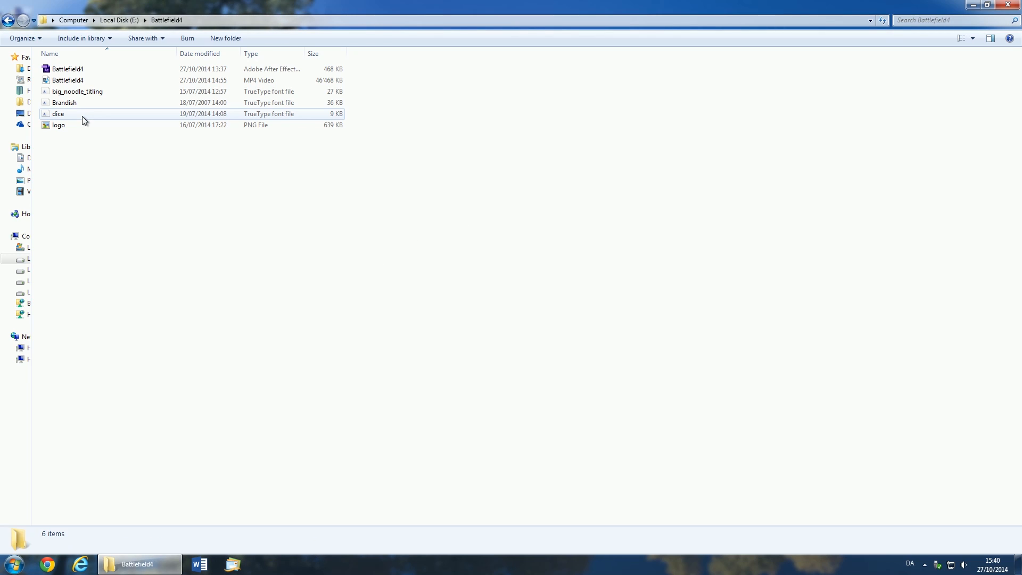
left_click(78, 91)
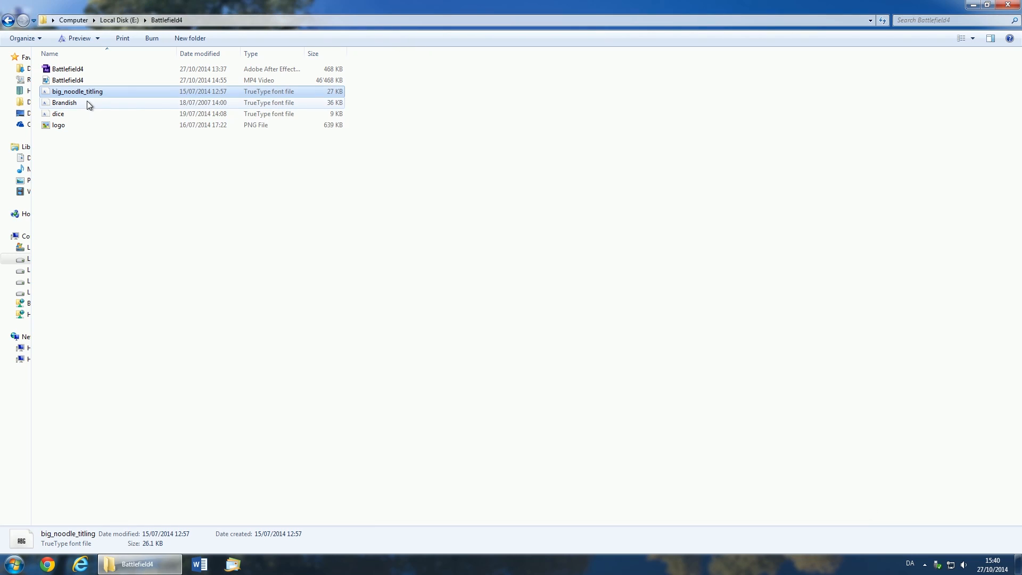
double_click(65, 102)
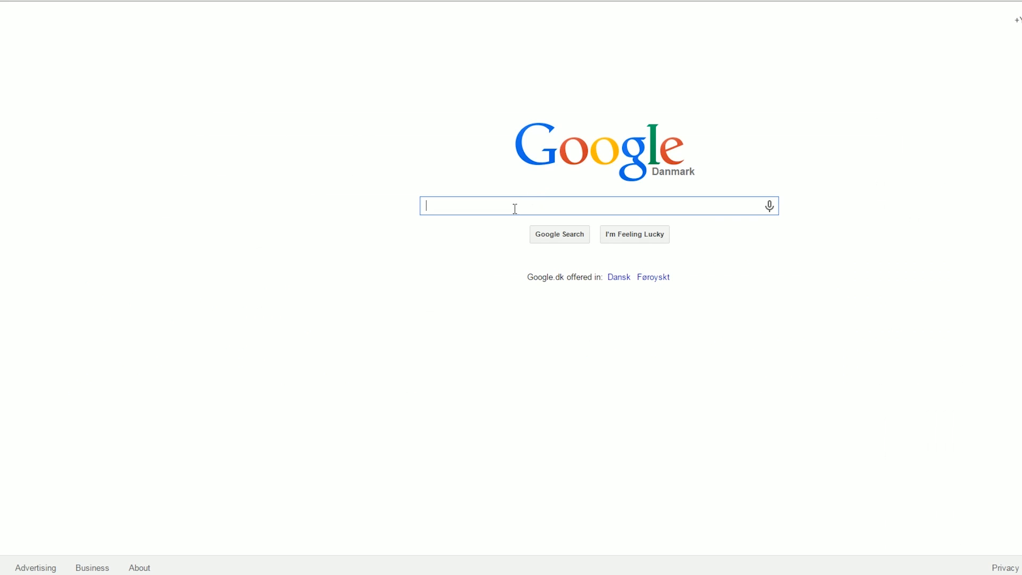
Step: Search Google for 'how to install a font', then open Battlefield4.aep, accepting the conversion notice
type("how to")
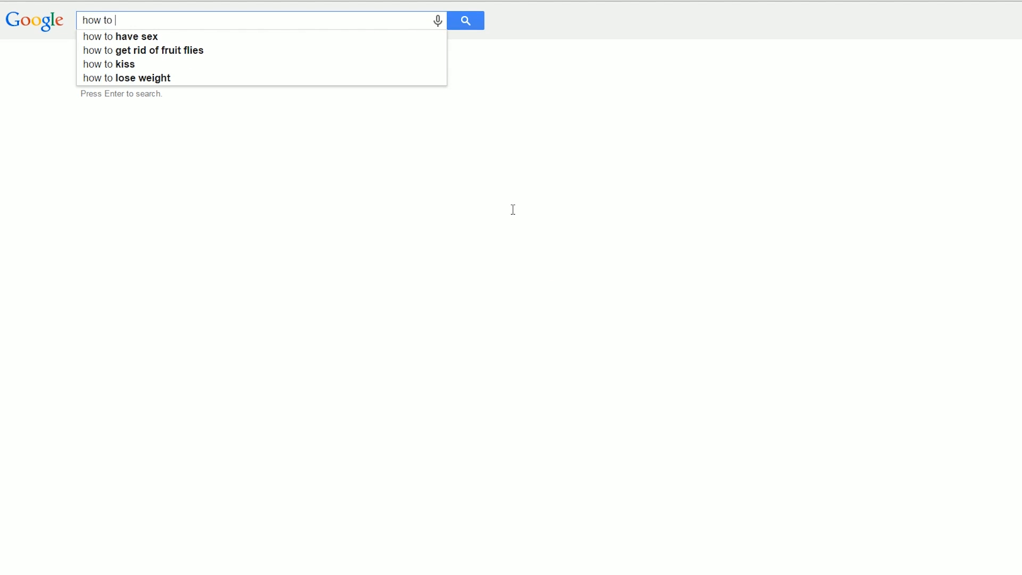
type("install")
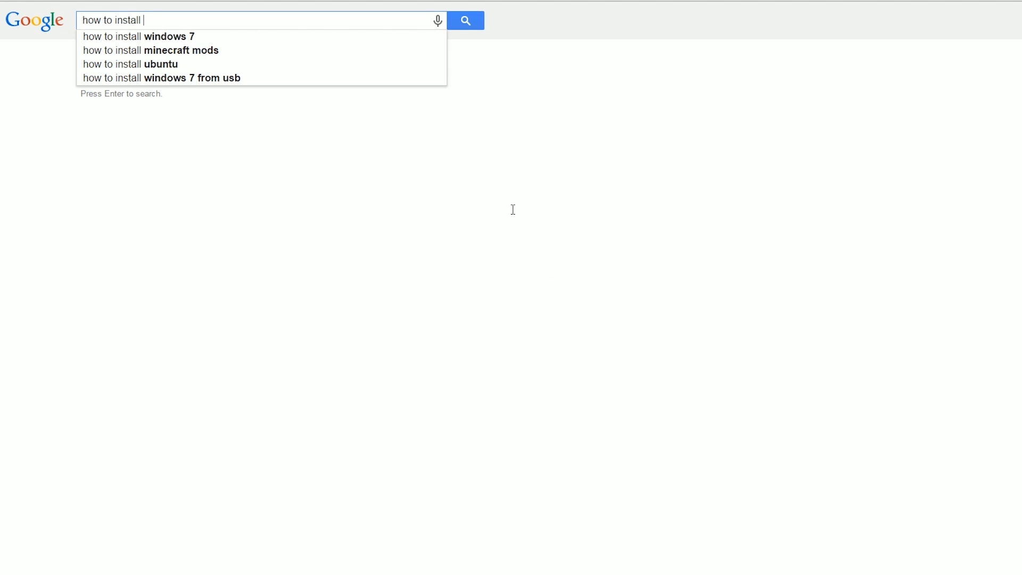
type("a font")
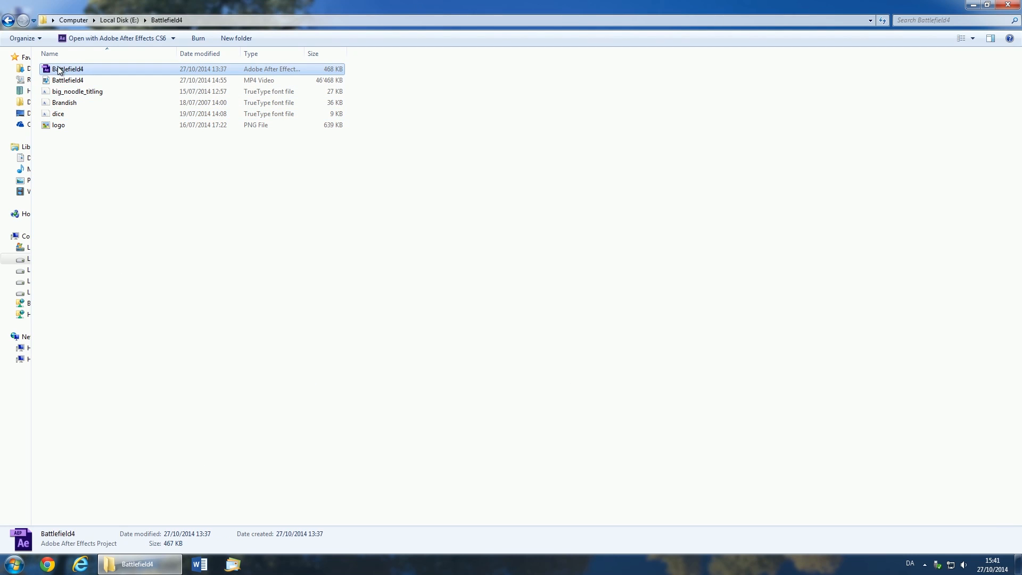
double_click(70, 69)
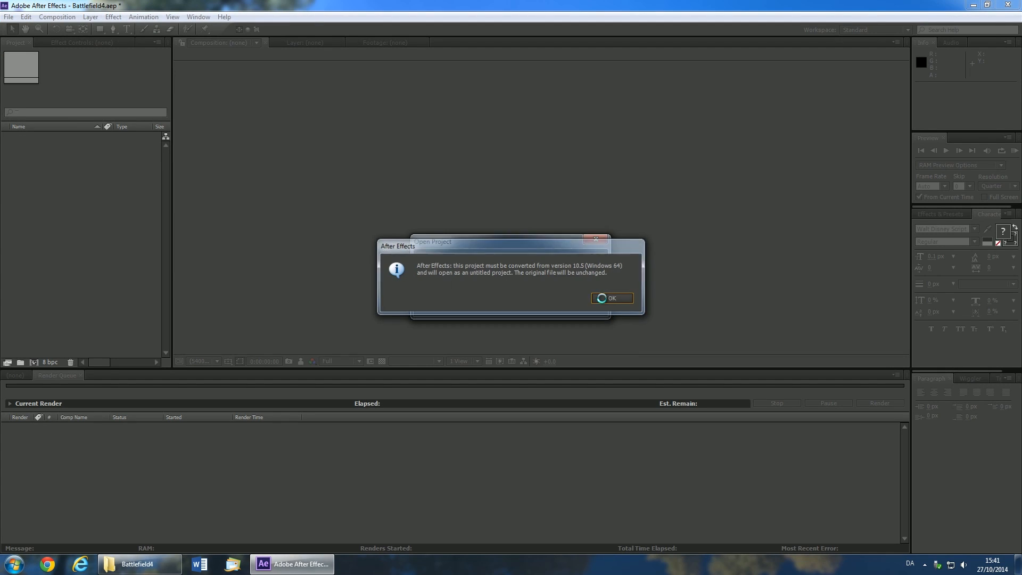
left_click(610, 297)
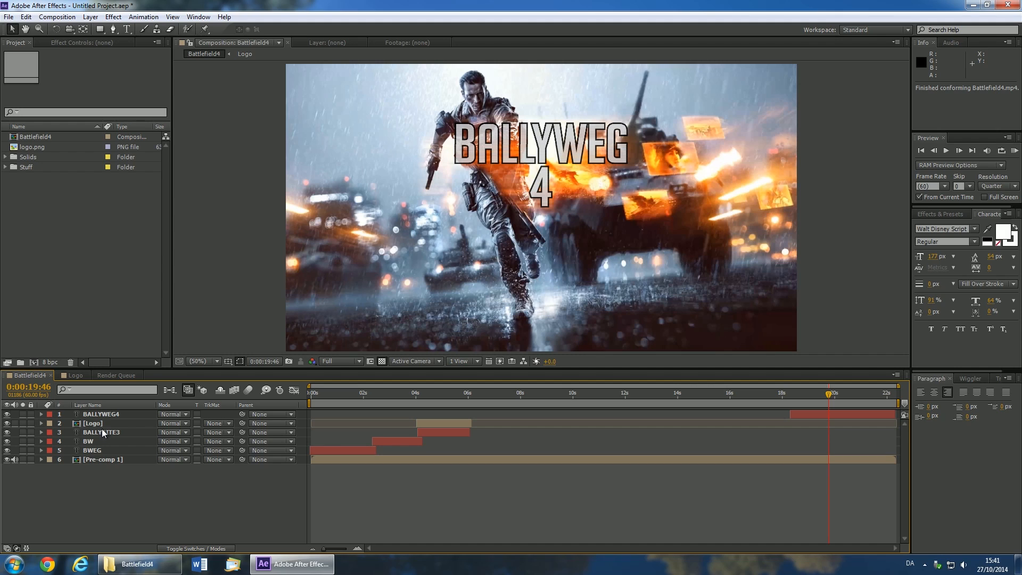
Step: Retype the BALLYWEG4 title as TUTORIAL 20 and the BALLYBITE3 text near 5 s as BALLYWEG
left_click(99, 414)
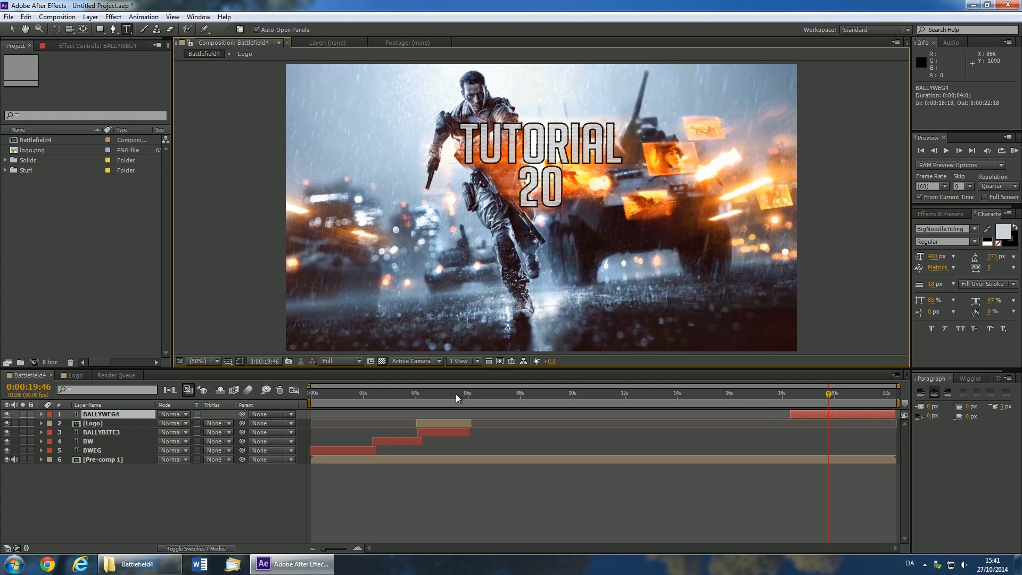
left_click(443, 392)
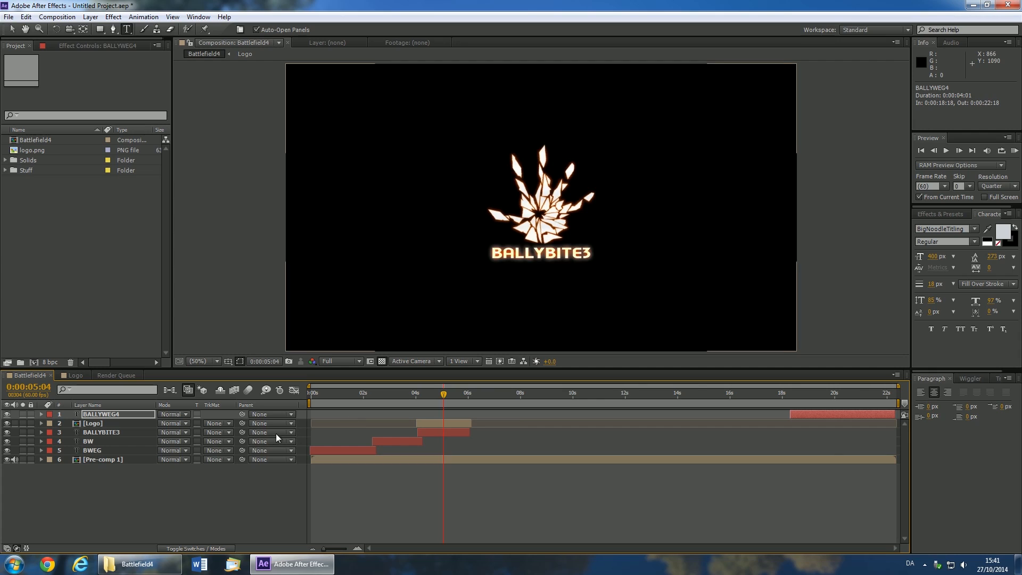
left_click(101, 432)
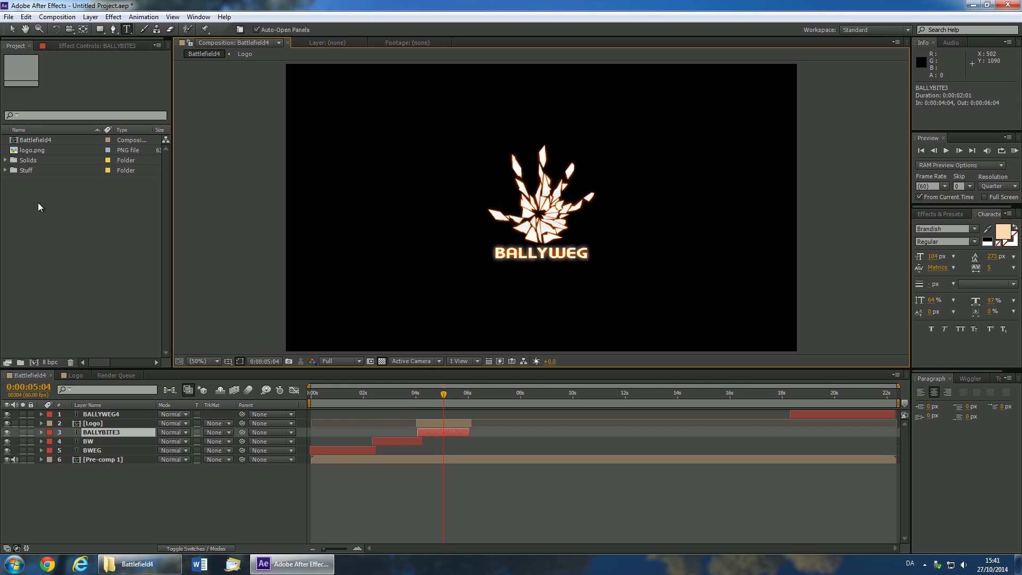
Step: Replace the logo.png footage with the logo file from the Battlefield4 folder
right_click(29, 150)
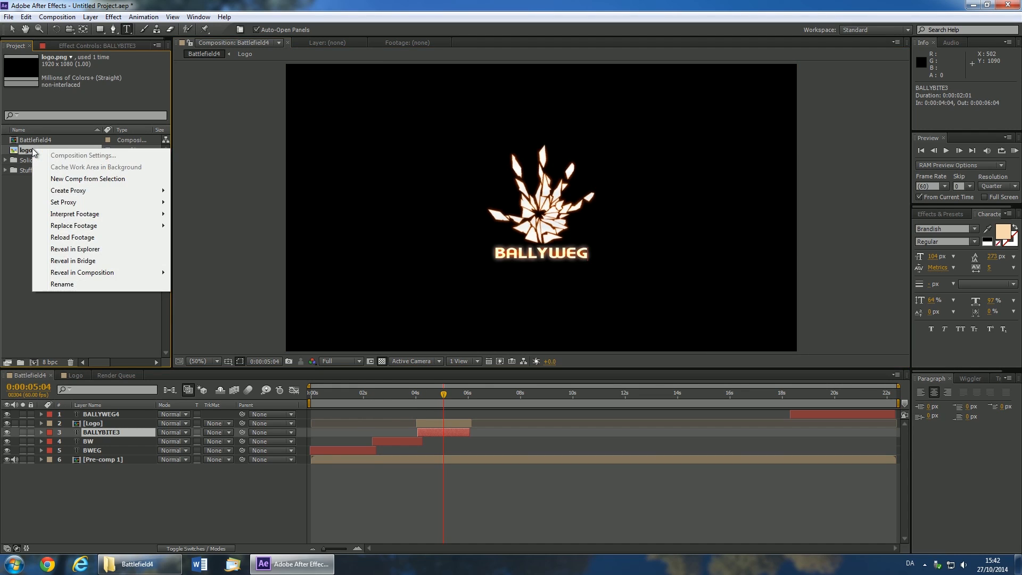
mouse_move(74, 226)
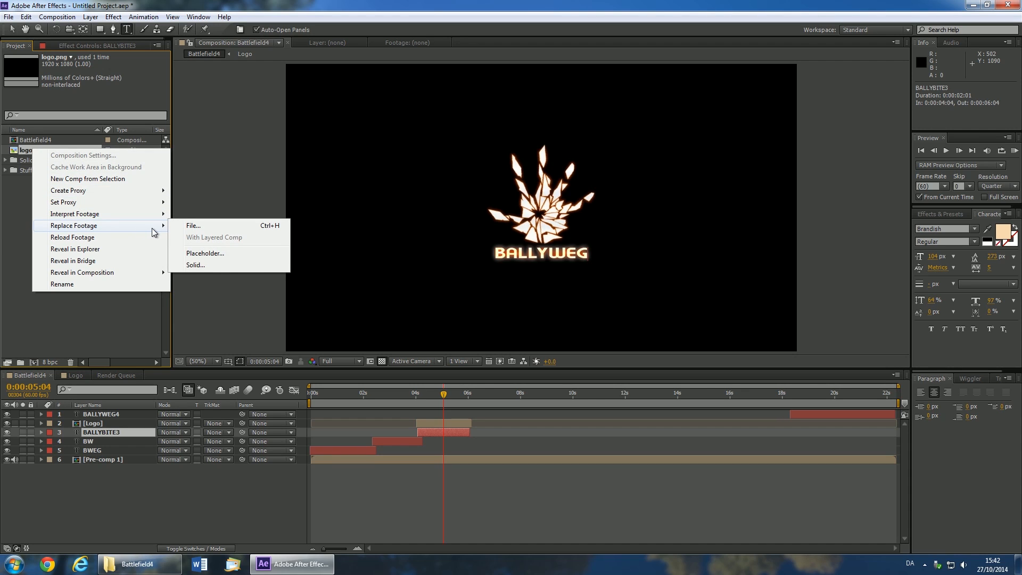
left_click(193, 225)
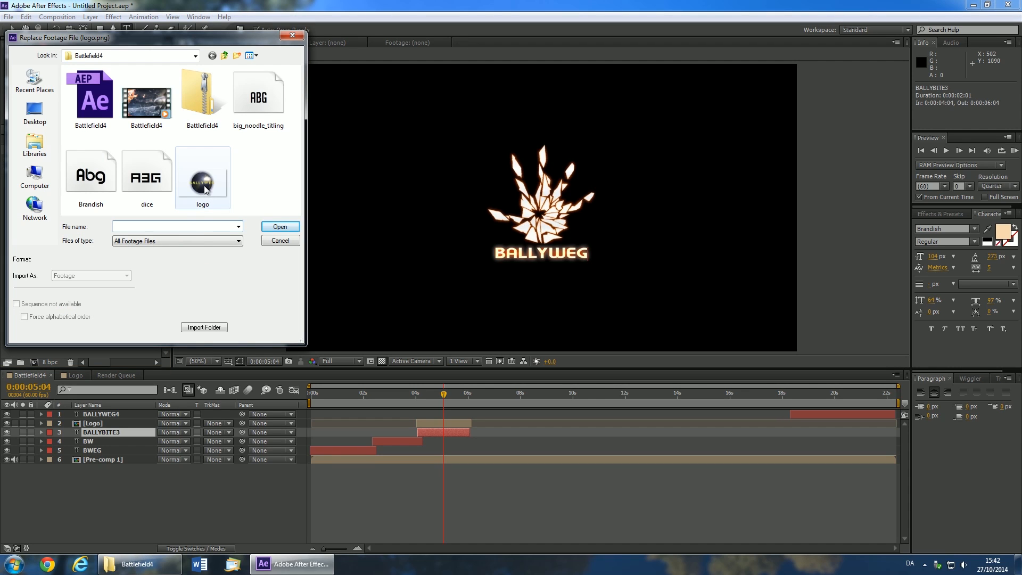
left_click(279, 226)
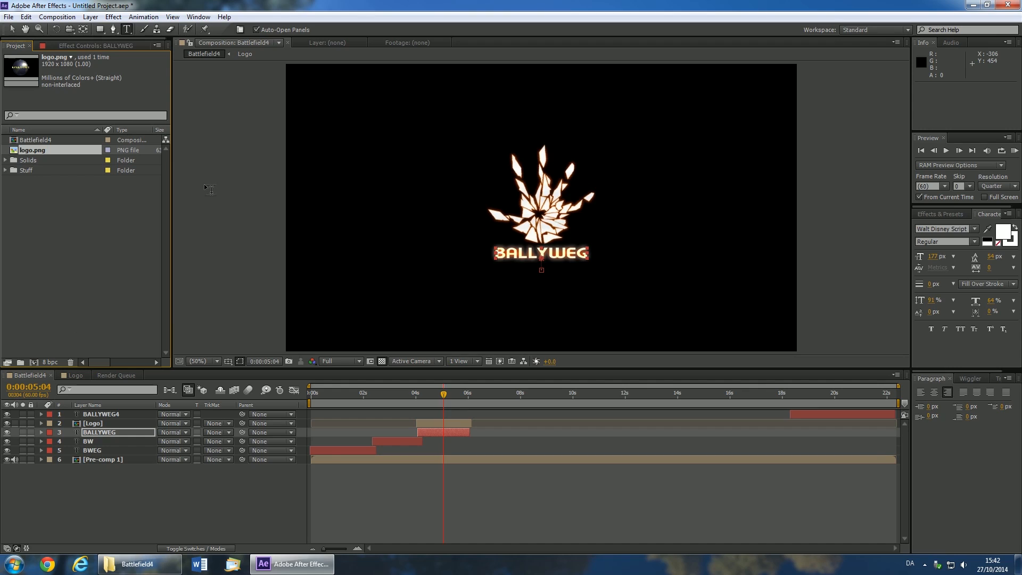
mouse_move(99, 423)
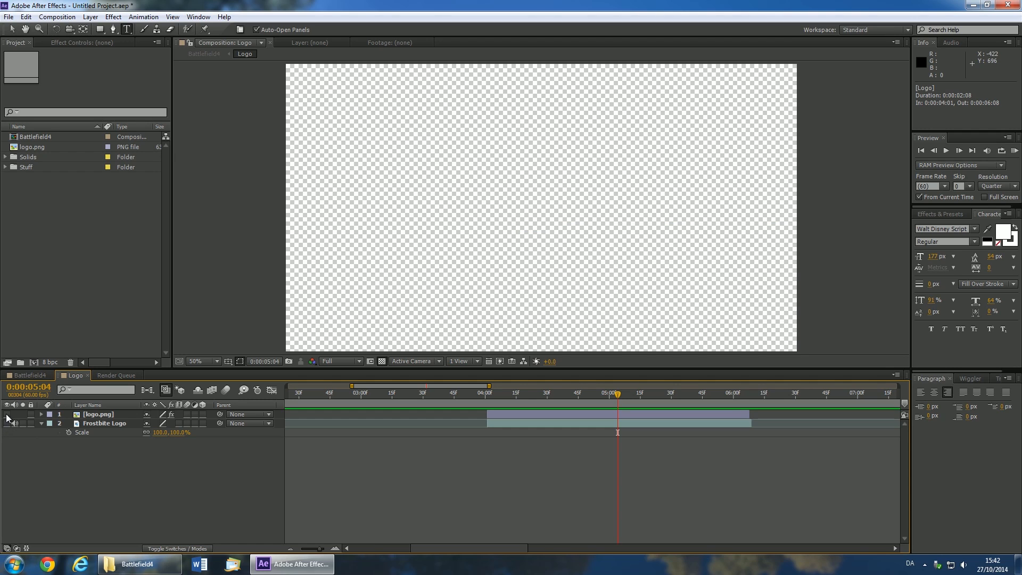
Step: In the Logo comp, show the logo.png layer, hide Frostbite Logo, and scale logo.png to about 29%
left_click(7, 415)
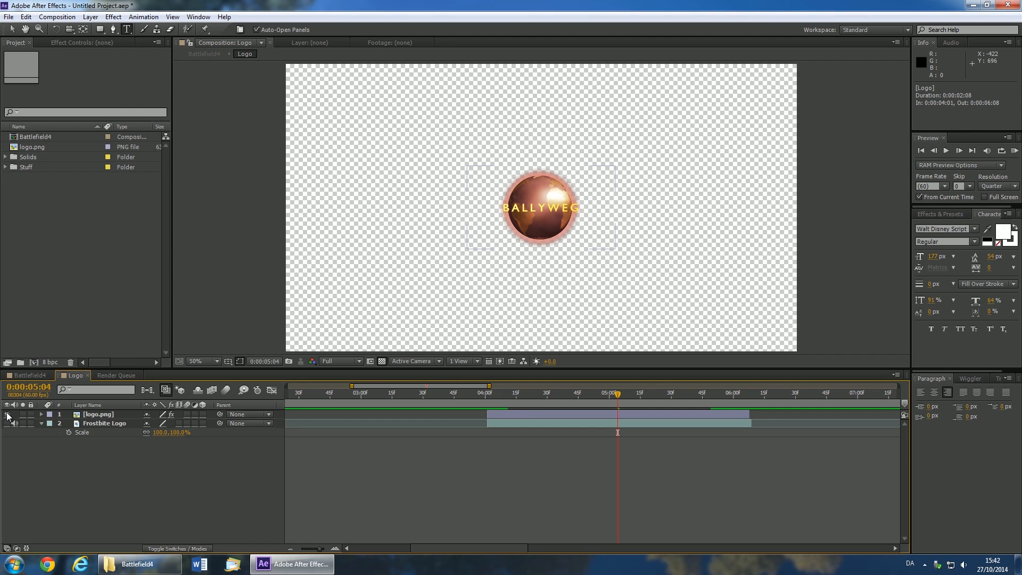
left_click(98, 414)
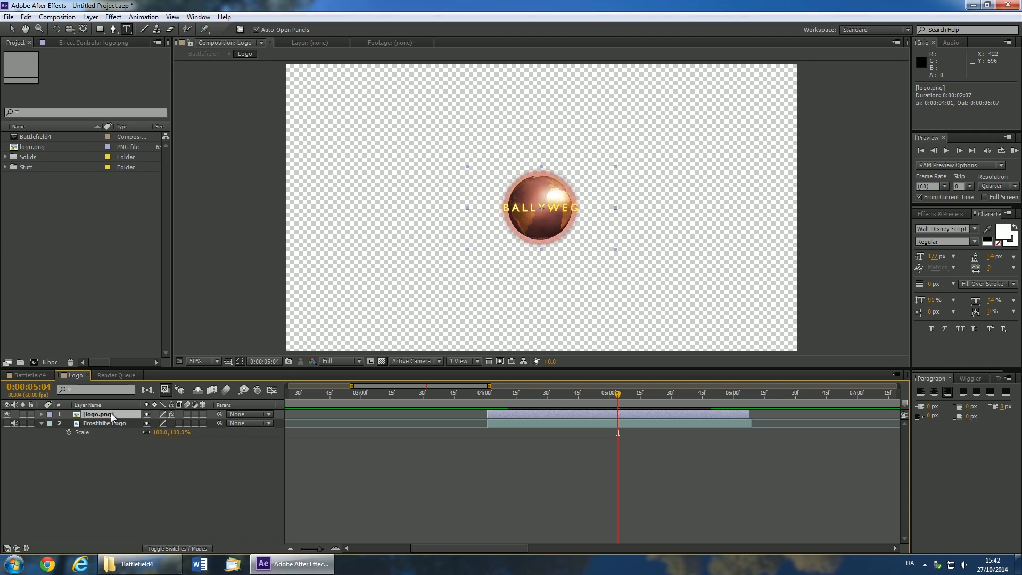
left_click(41, 414)
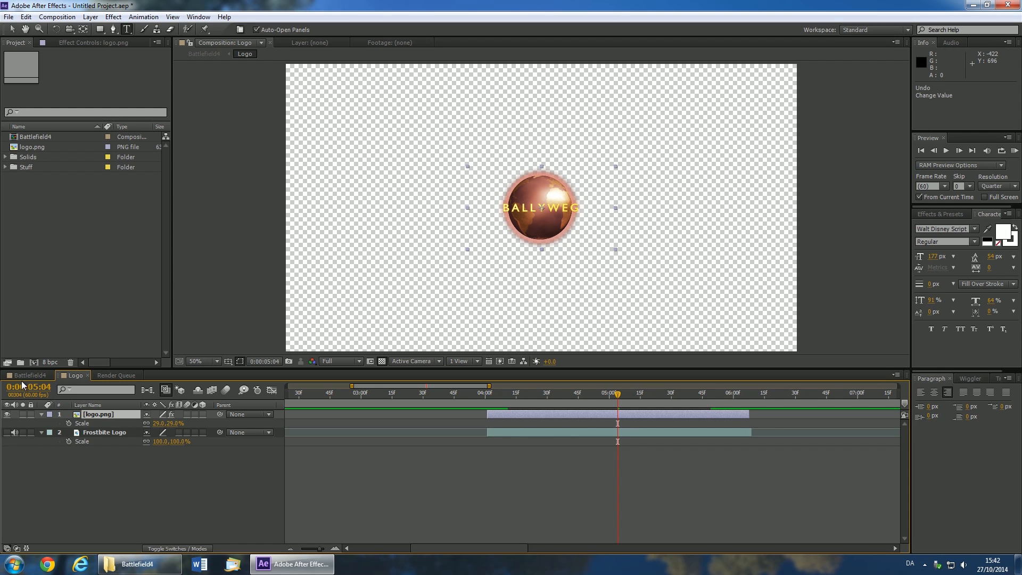
left_click(29, 374)
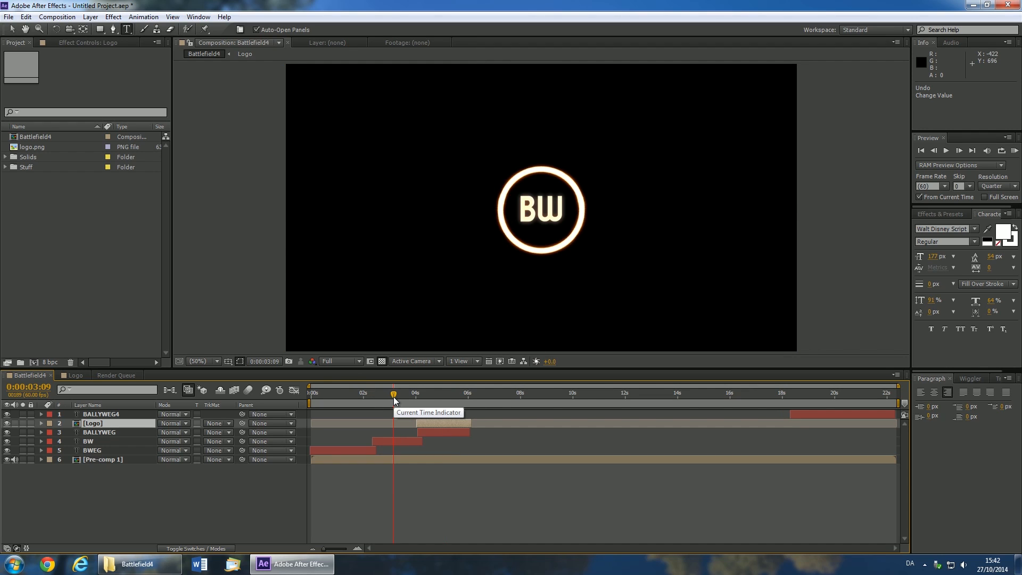
Step: Change the BW title to IS and the later BWEG title to THIS
left_click(88, 441)
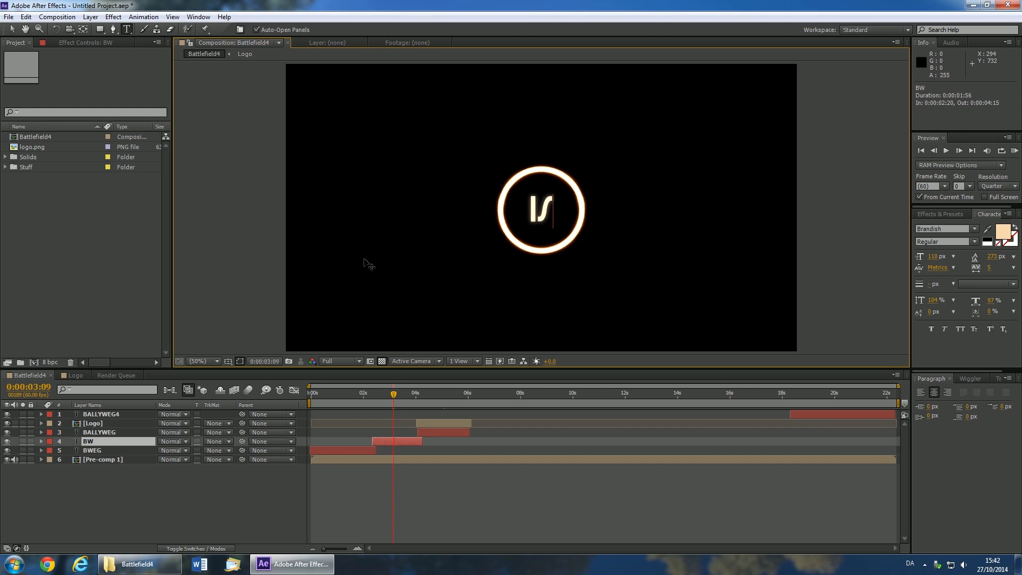
mouse_move(339, 400)
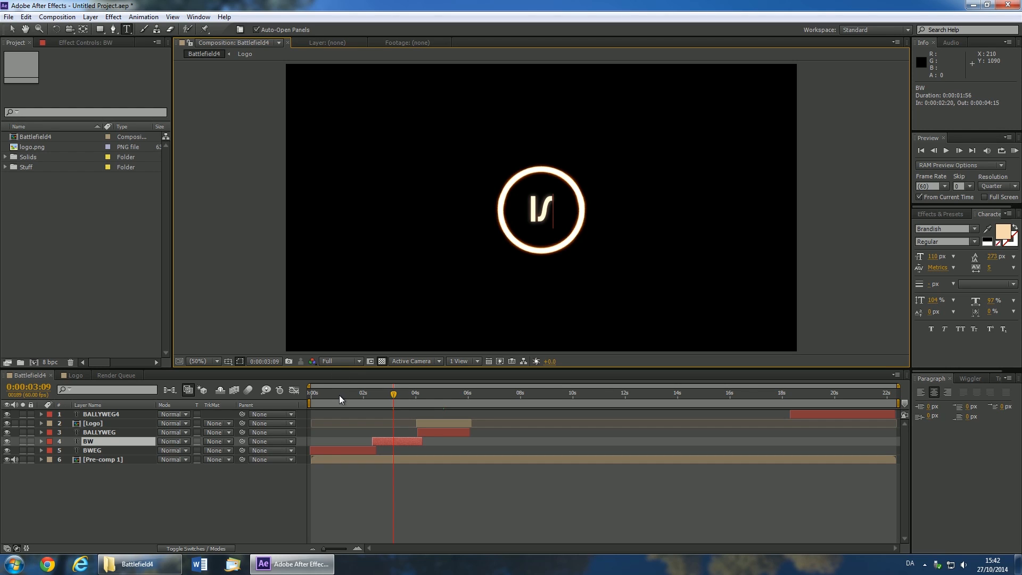
left_click(339, 392)
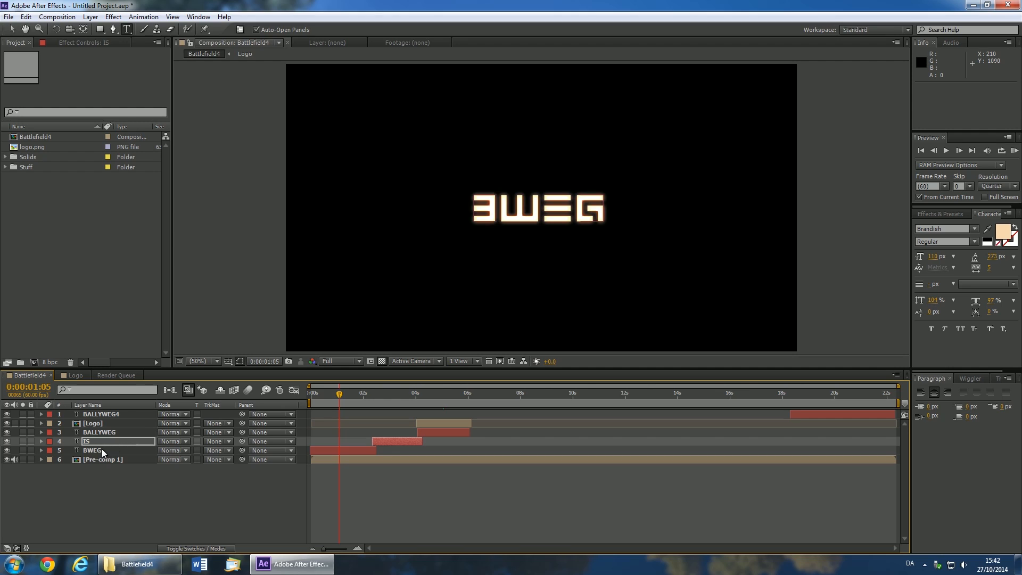
left_click(101, 449)
type("THIS")
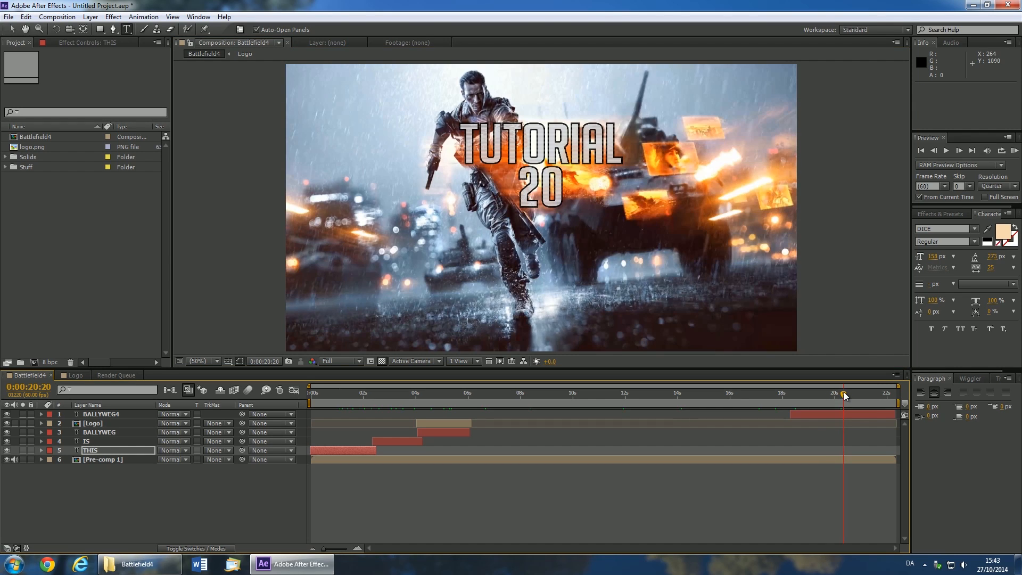
mouse_move(46, 137)
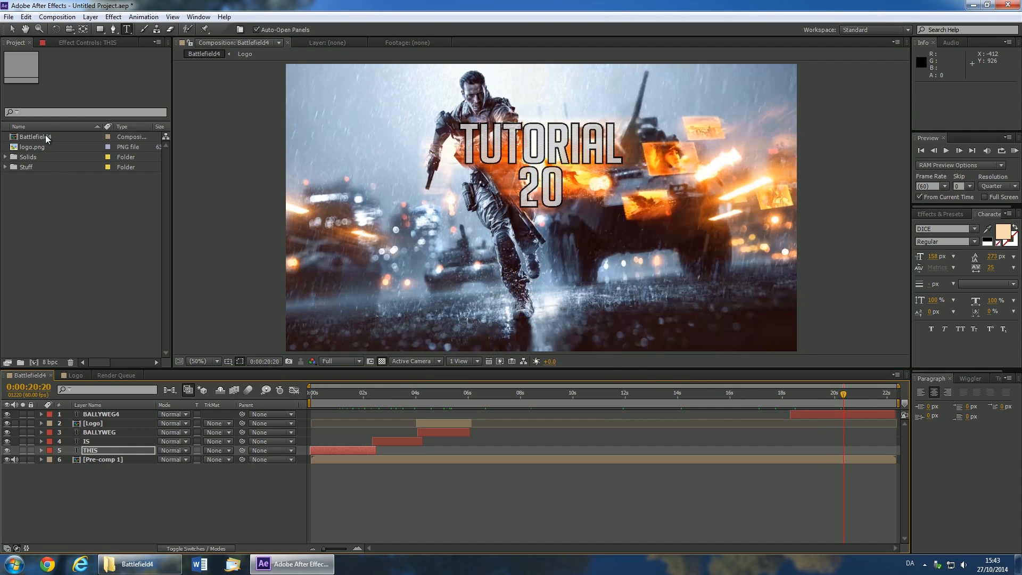
Step: Queue Battlefield4 with an H.264 output module to Battlefield4.mp4 and start rendering
left_click(57, 16)
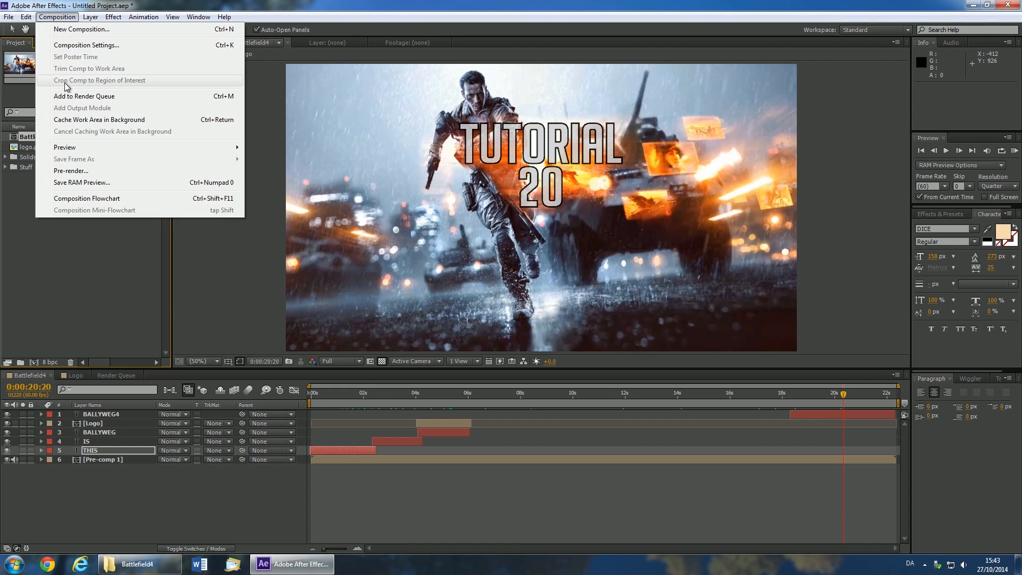
left_click(84, 96)
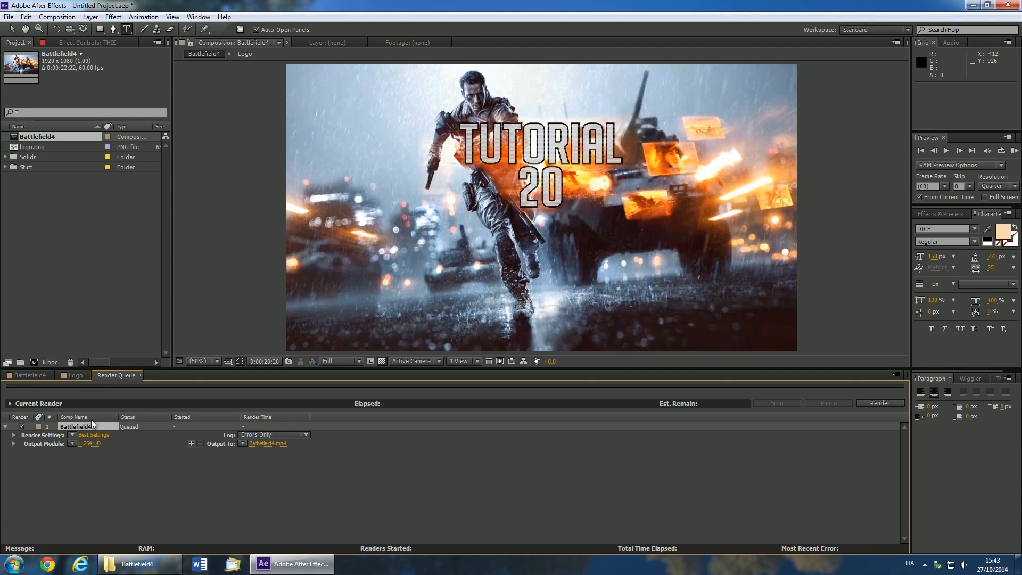
left_click(89, 443)
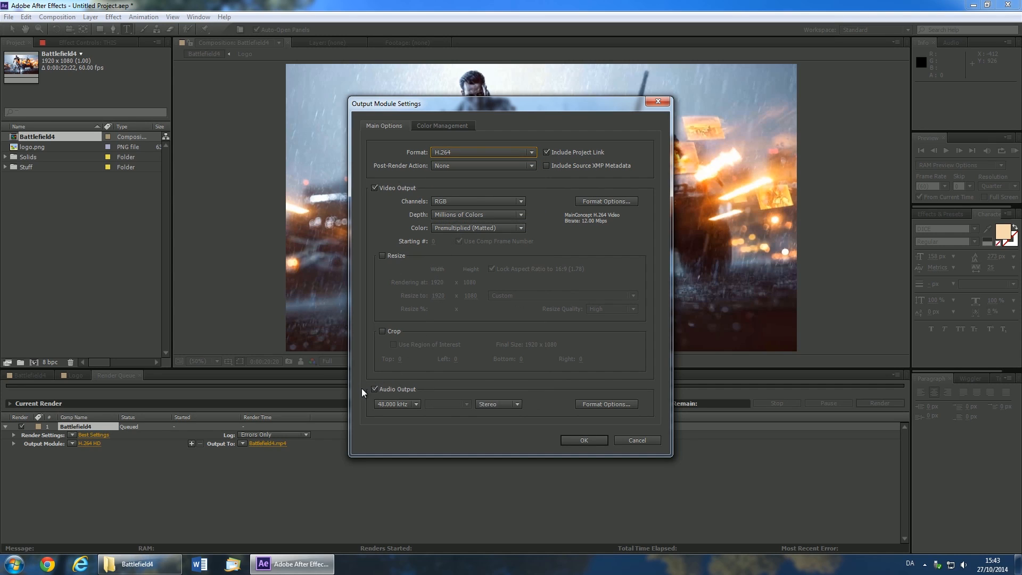
left_click(582, 440)
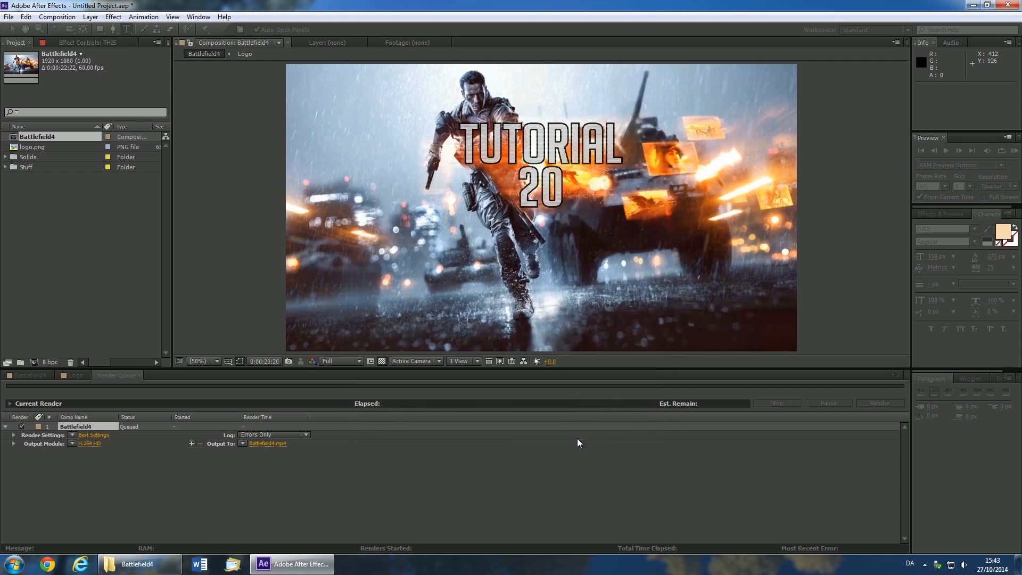
left_click(88, 443)
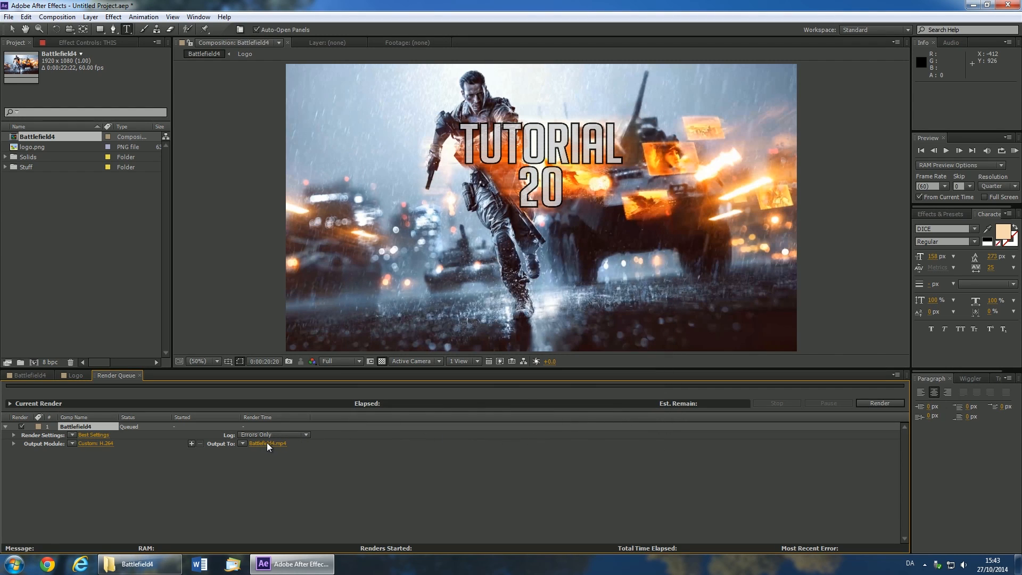
mouse_move(394, 388)
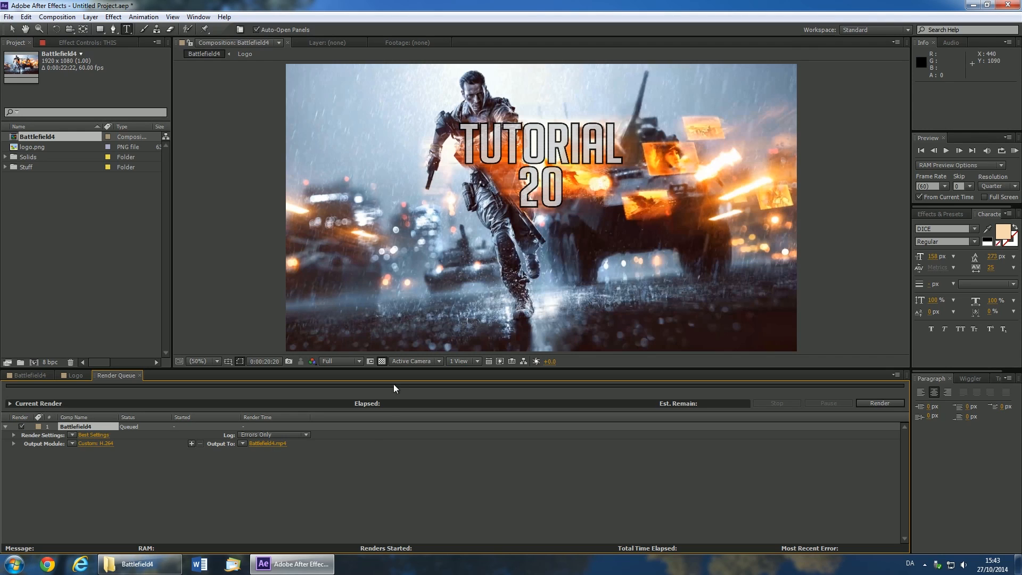
mouse_move(368, 440)
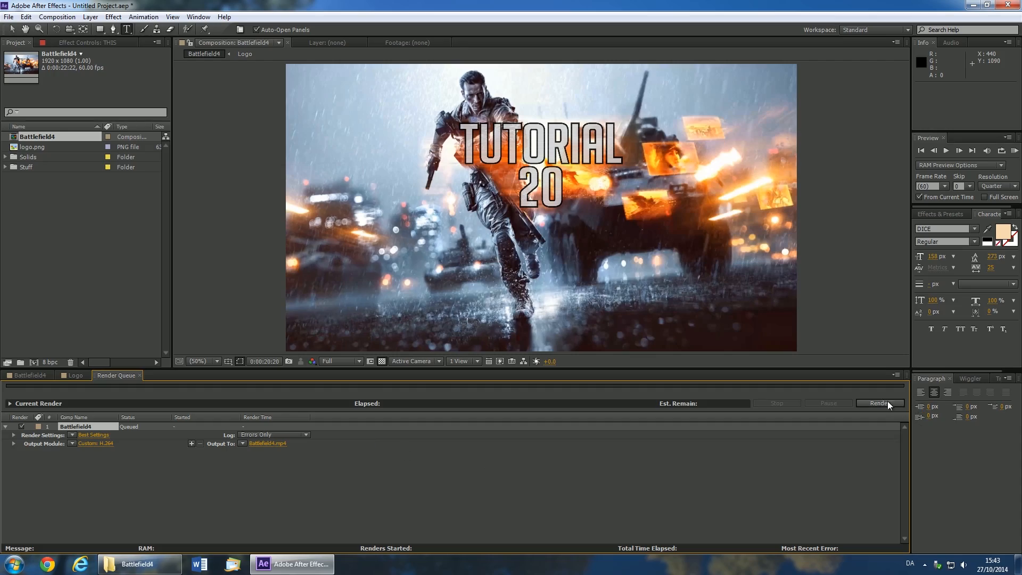
left_click(877, 403)
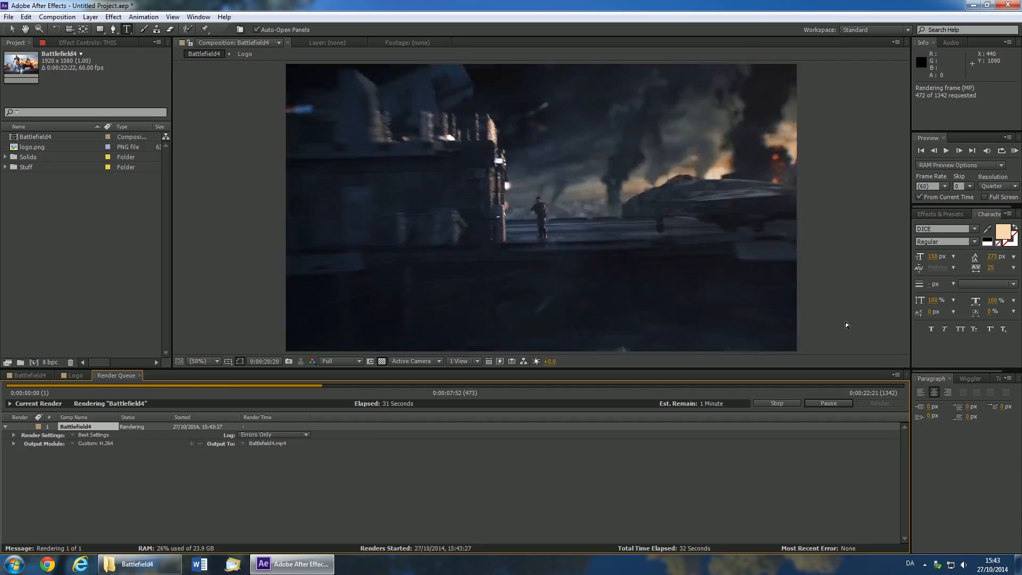